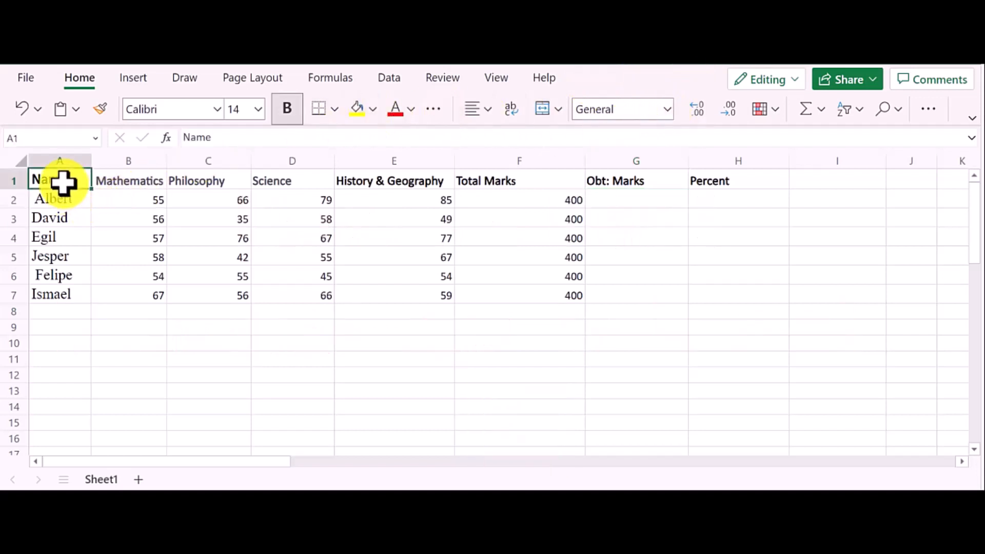
Review the mark sheet headings (Name, Science, History & Geography, Total, Obt: Marks) and the 400 total marks.
left_click(129, 181)
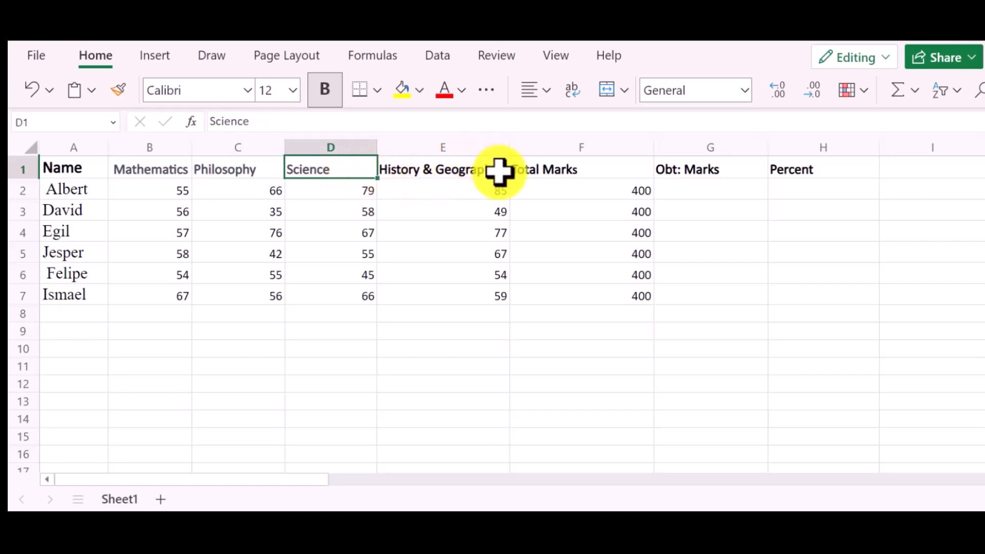
left_click(443, 169)
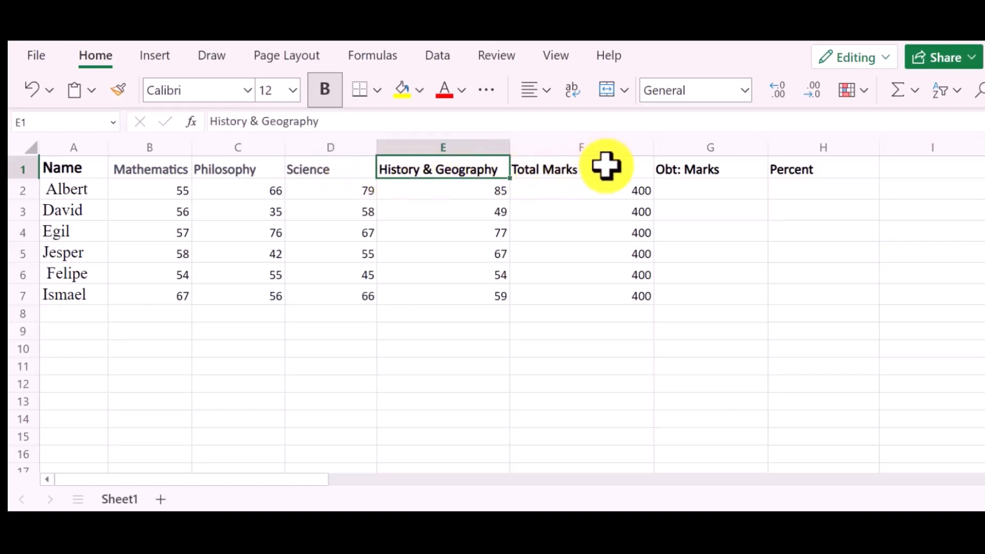
left_click(580, 170)
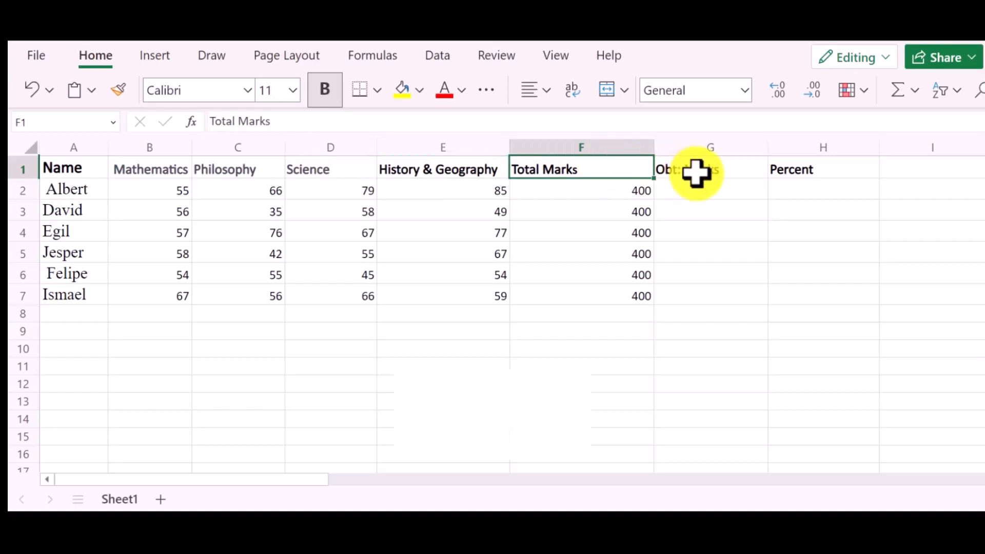
left_click(710, 170)
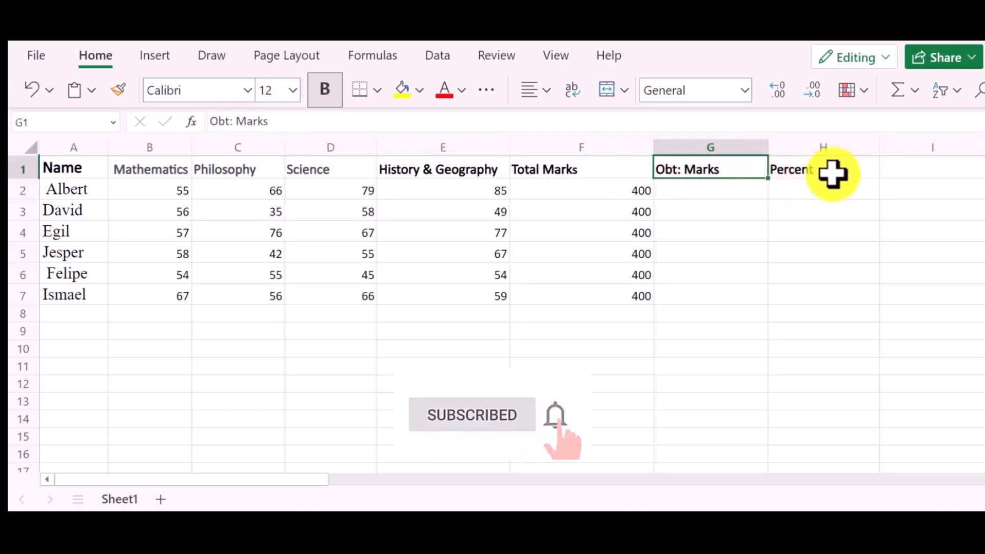
left_click(823, 169)
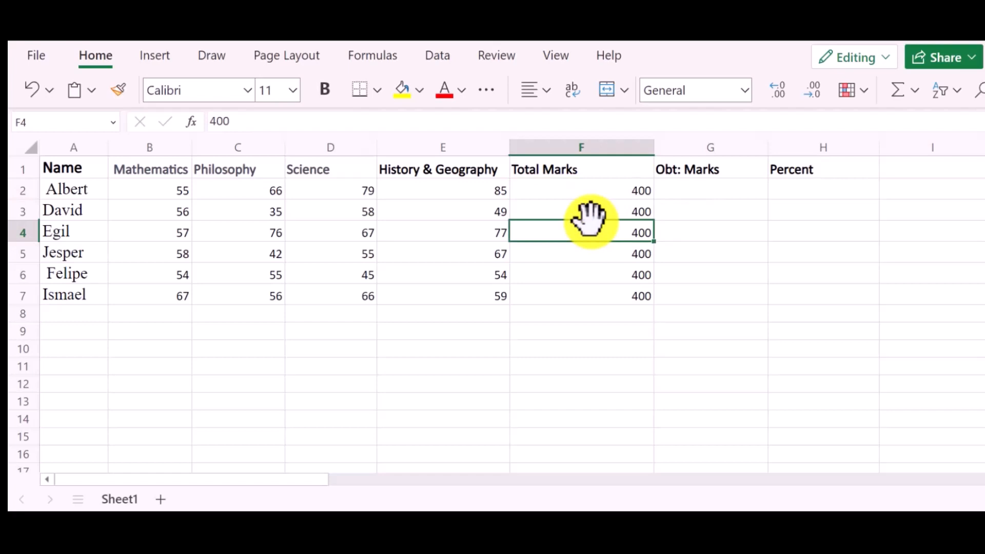
left_click(580, 253)
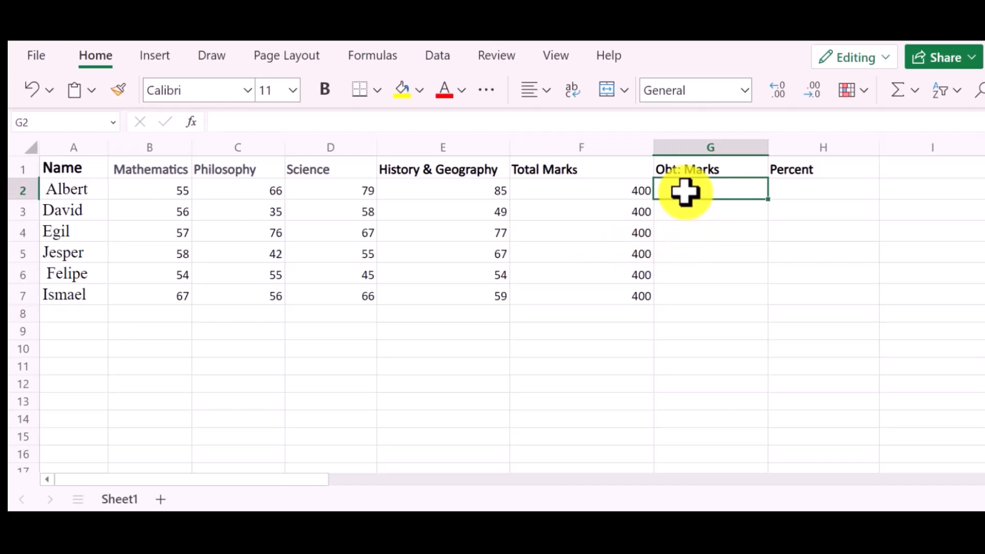
Enter =SUM( over Albert's four subject marks B2:E2 in G2 to get 285.
type("=")
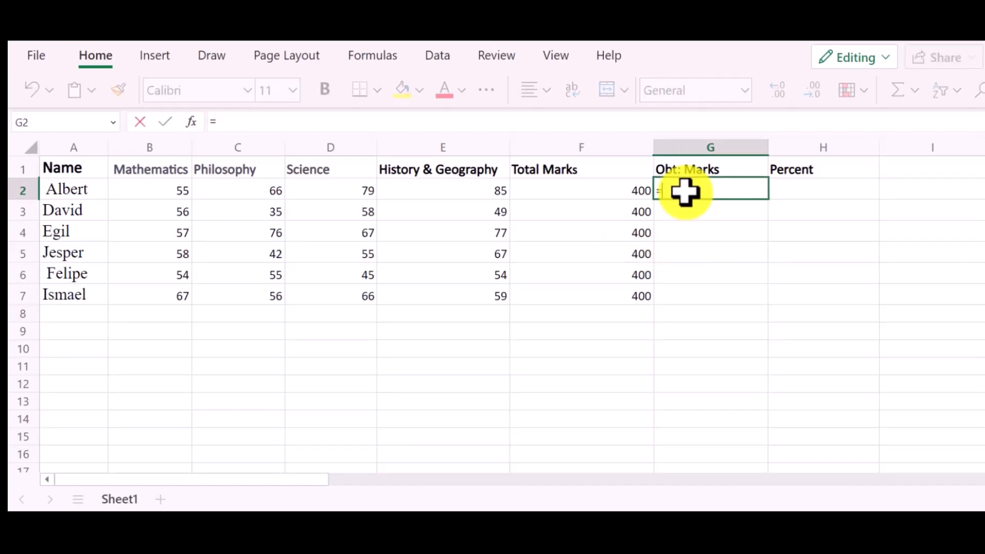
type("SU")
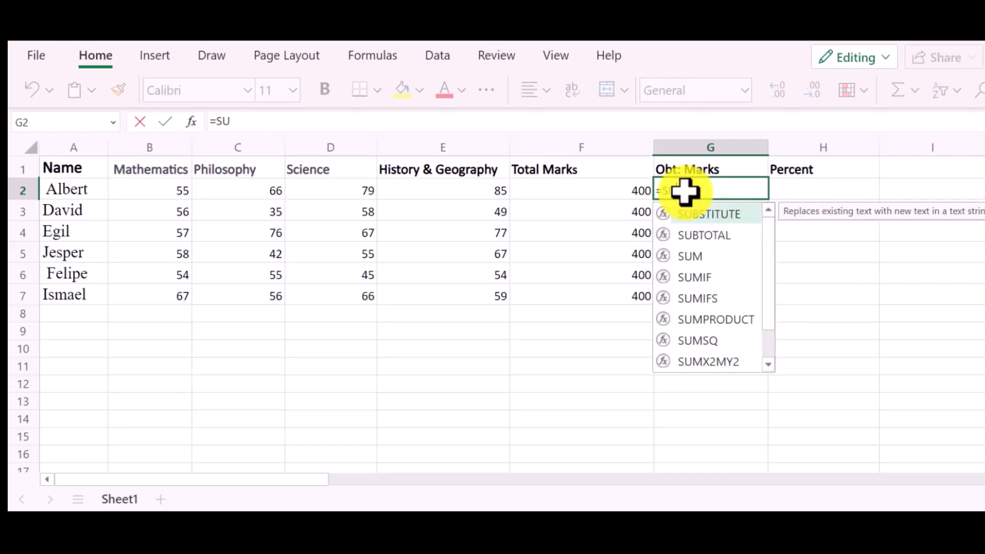
type("M")
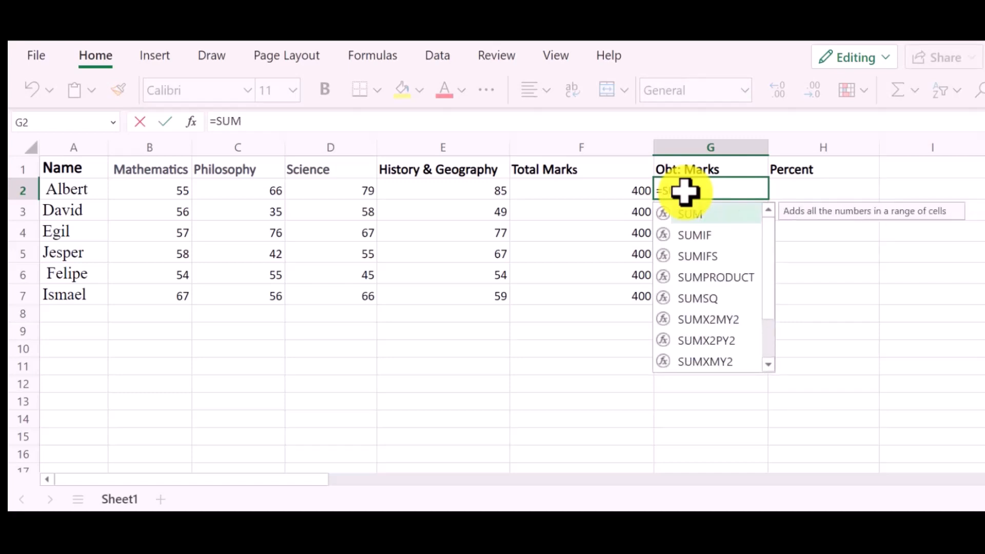
type("(")
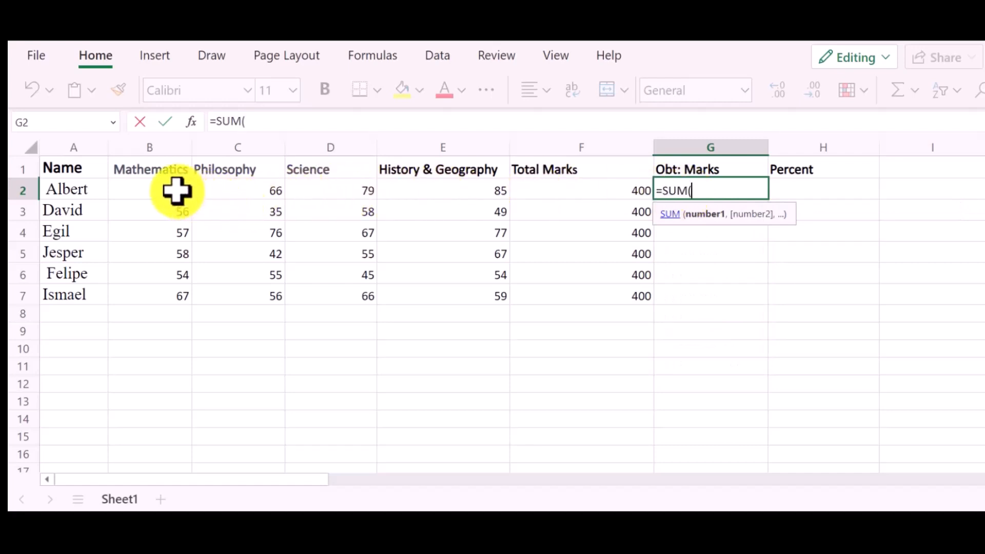
left_click(150, 190)
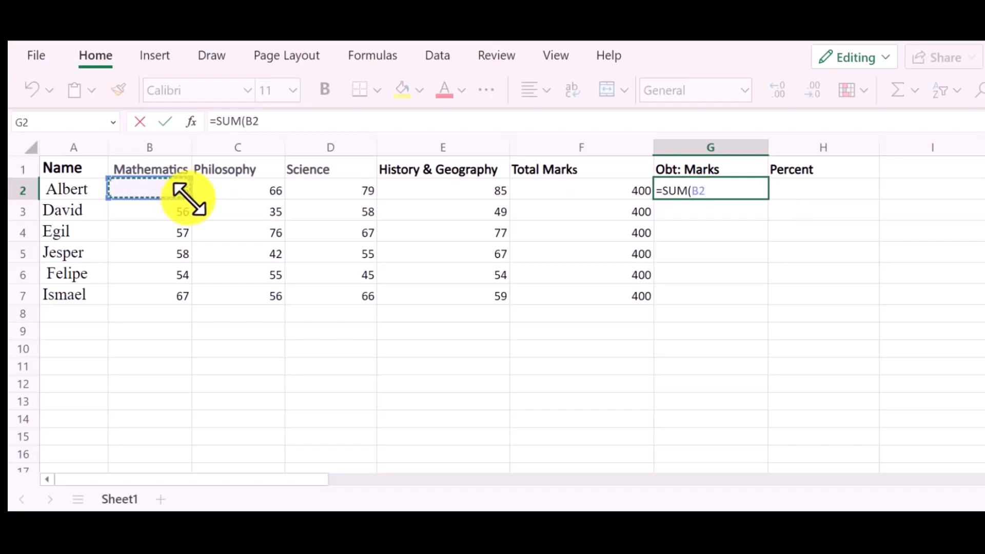
left_click_drag(150, 190, 330, 189)
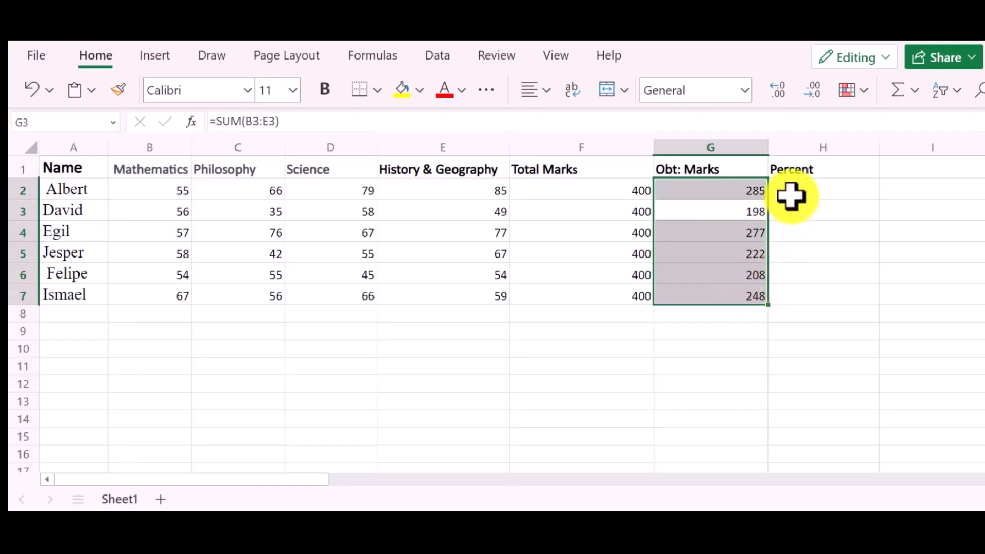
left_click(822, 190)
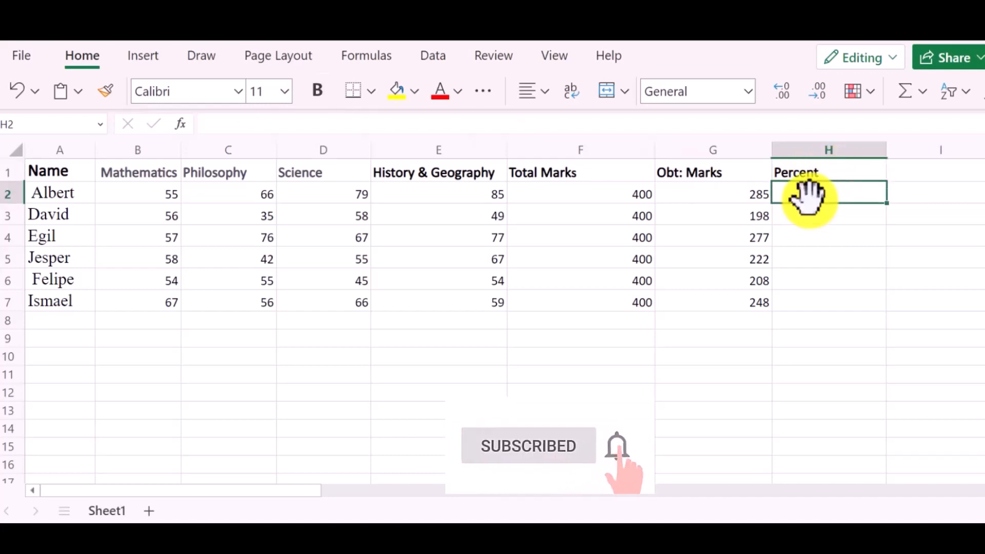
Build H2 as =G2/F2*100, correcting a stray digit, to give Albert 71.25 percent.
type("=")
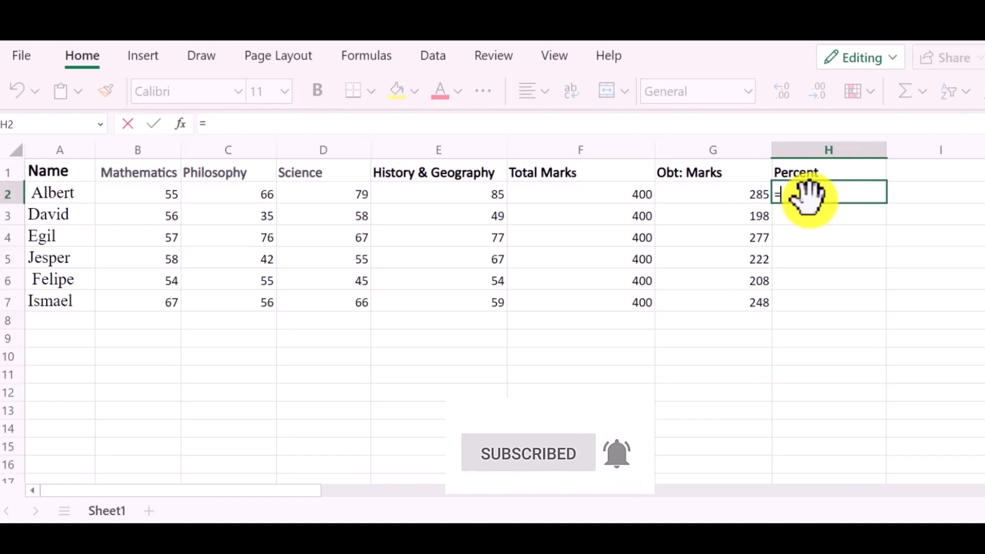
left_click(713, 194)
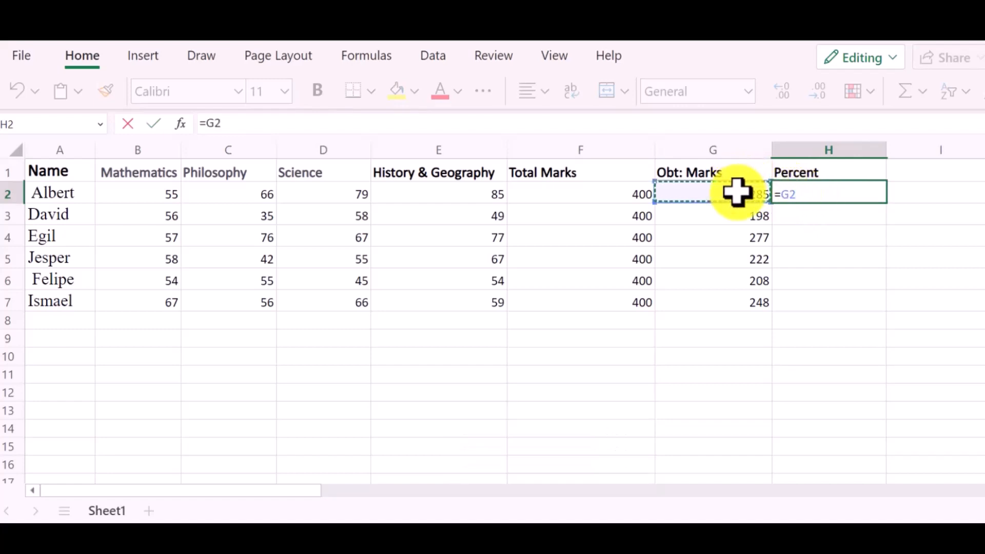
type("/")
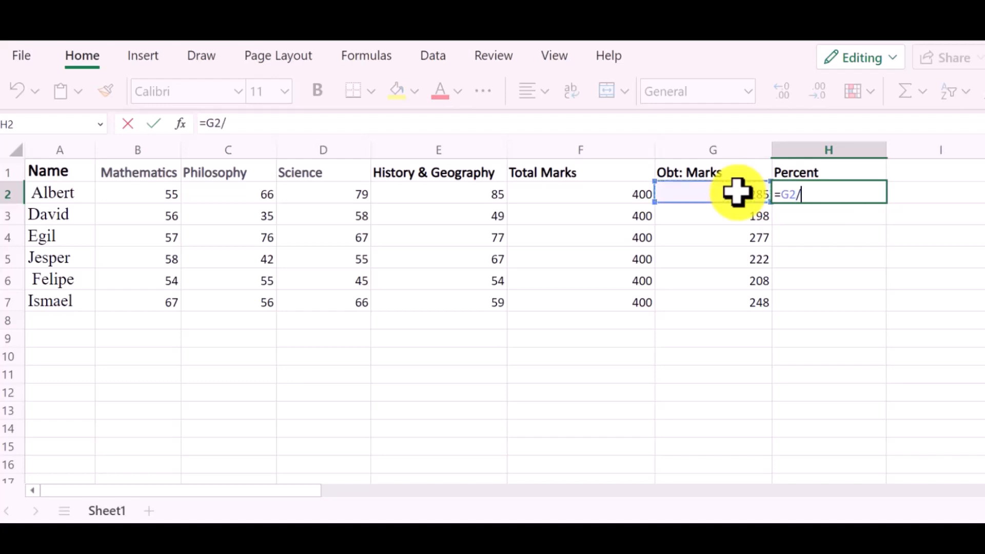
left_click(579, 194)
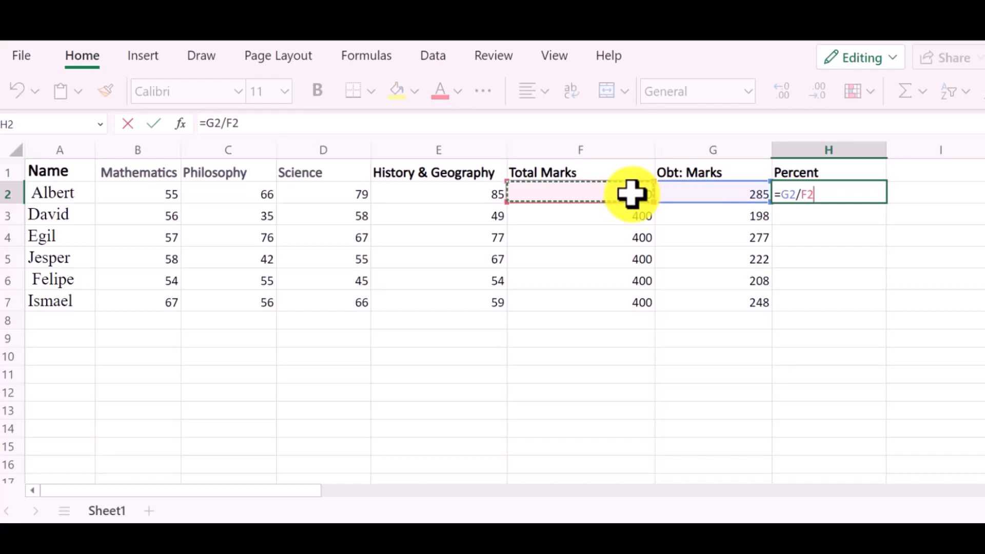
type("8")
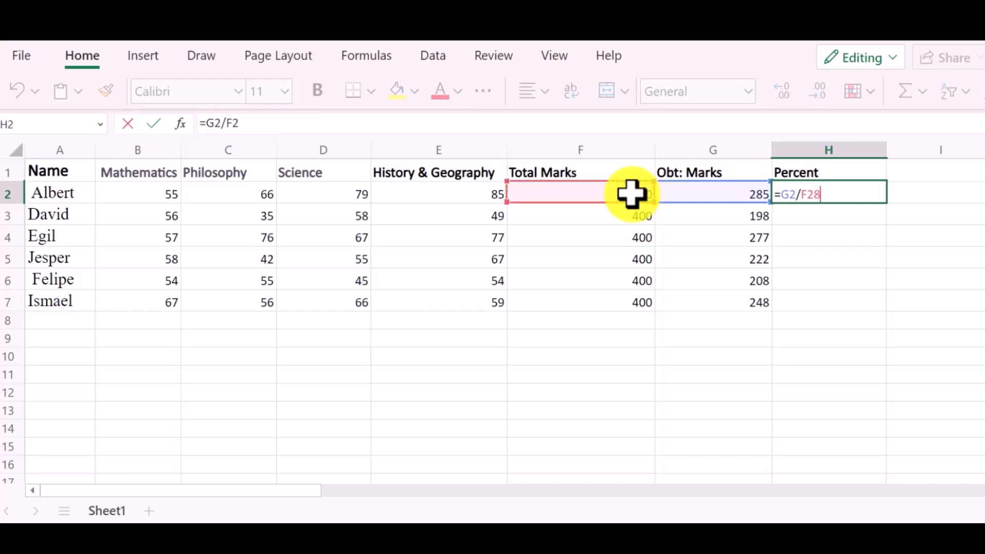
key("Backspace")
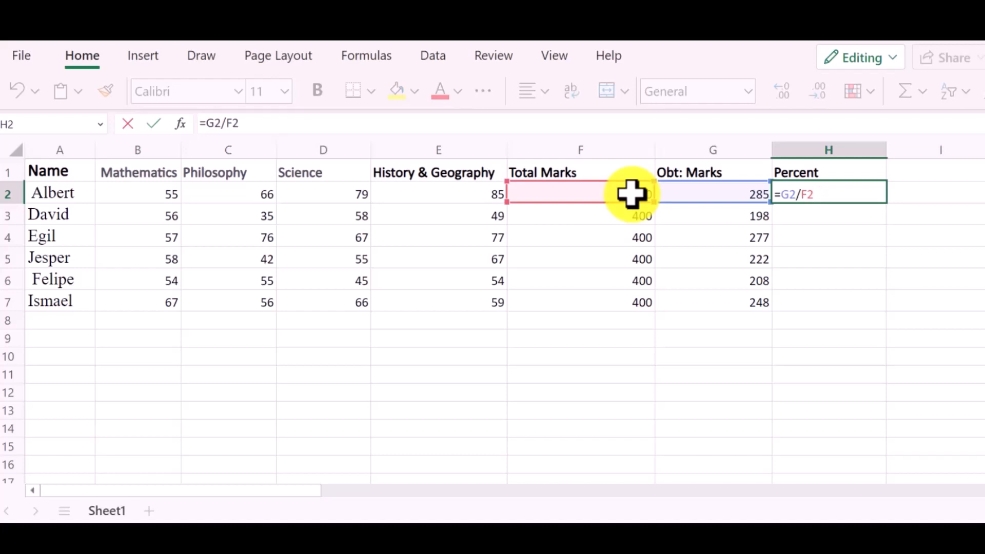
type("*")
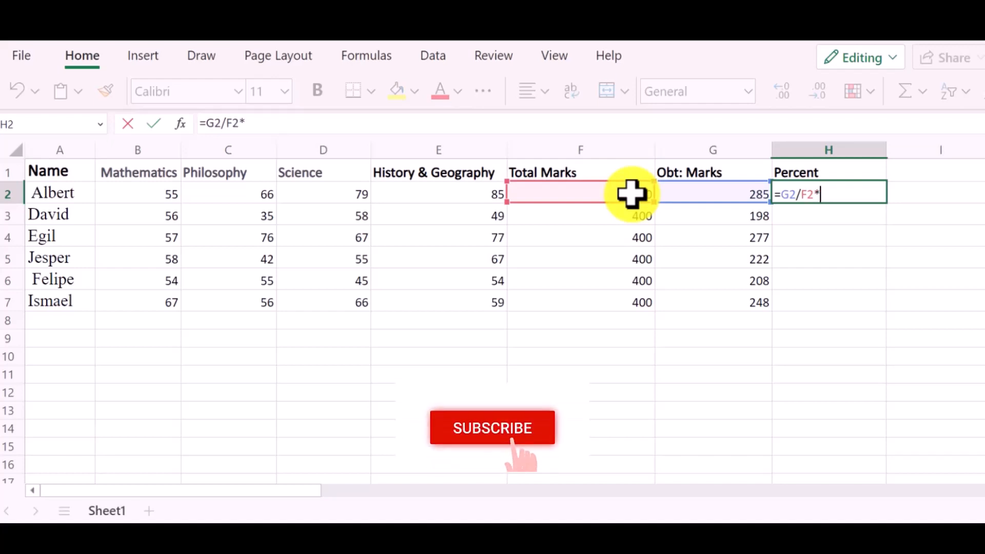
type("1")
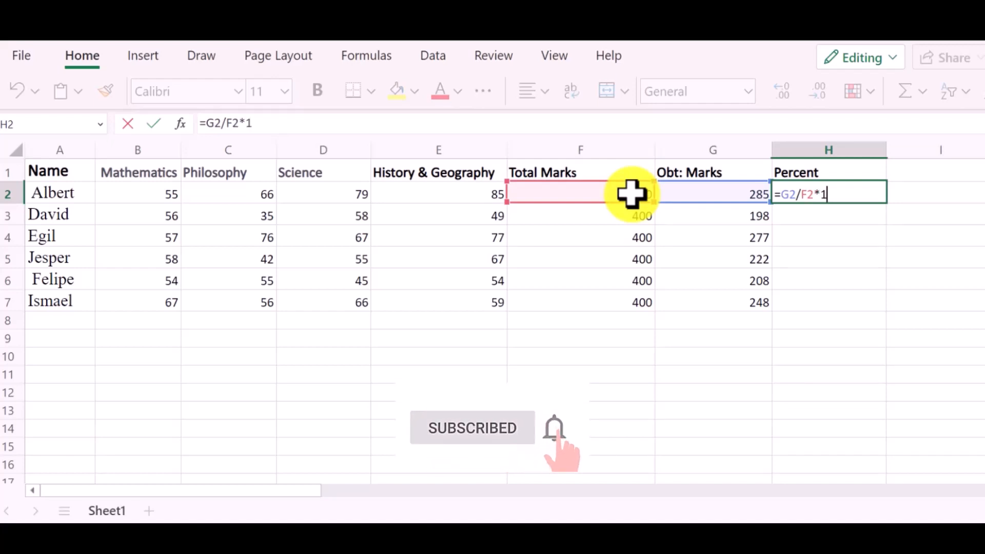
type("00")
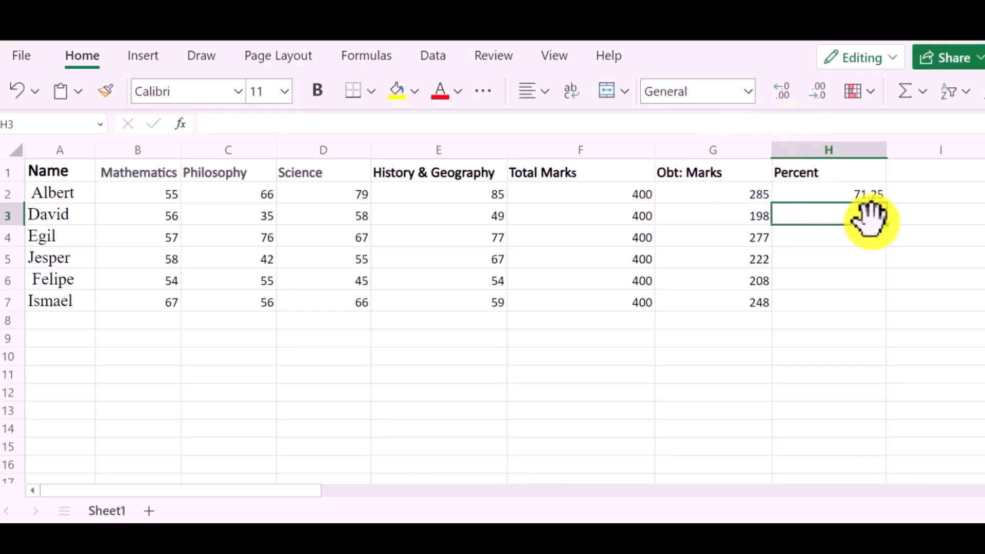
Copy Albert's percent formula down through Ismael's row, giving values 71.25 to 62.
left_click(827, 193)
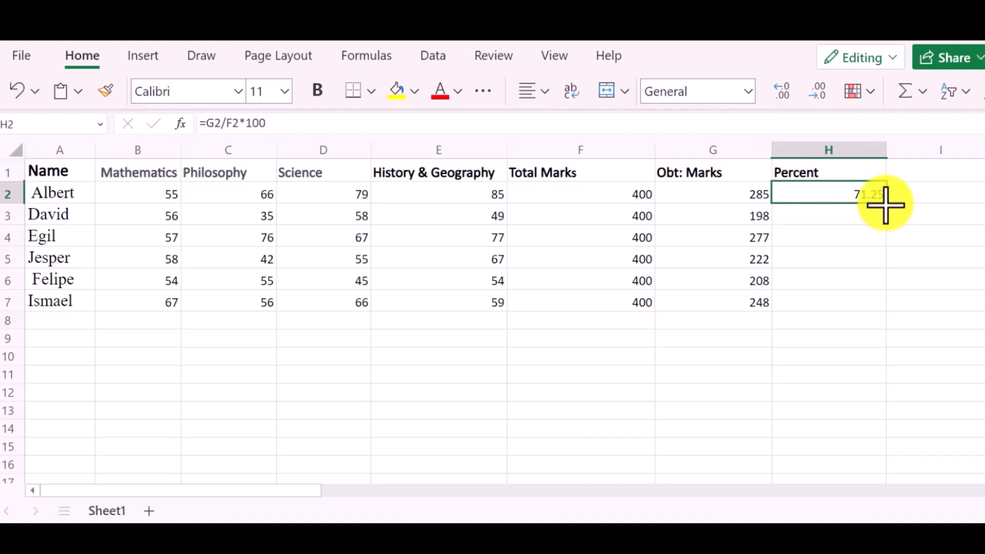
left_click_drag(885, 203, 879, 299)
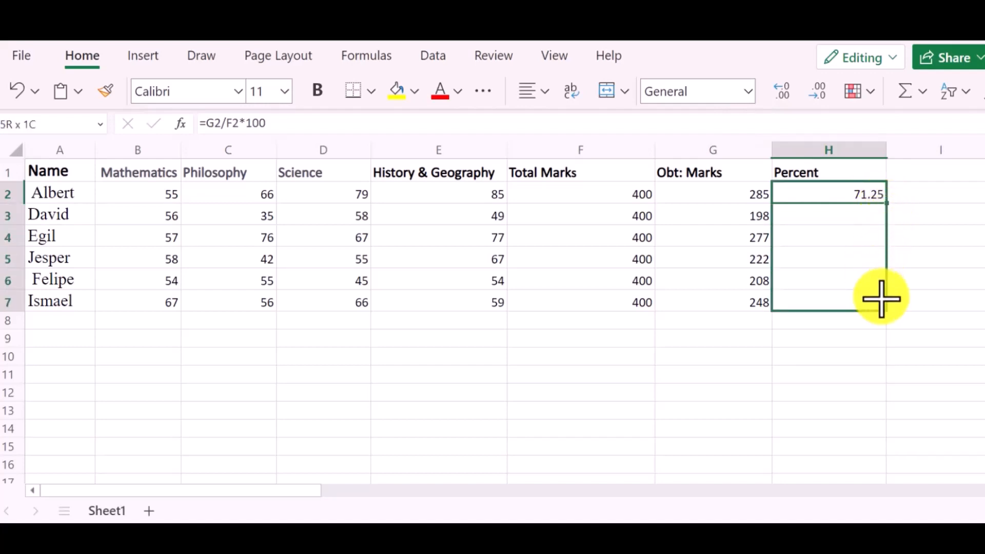
left_click_drag(879, 196, 879, 302)
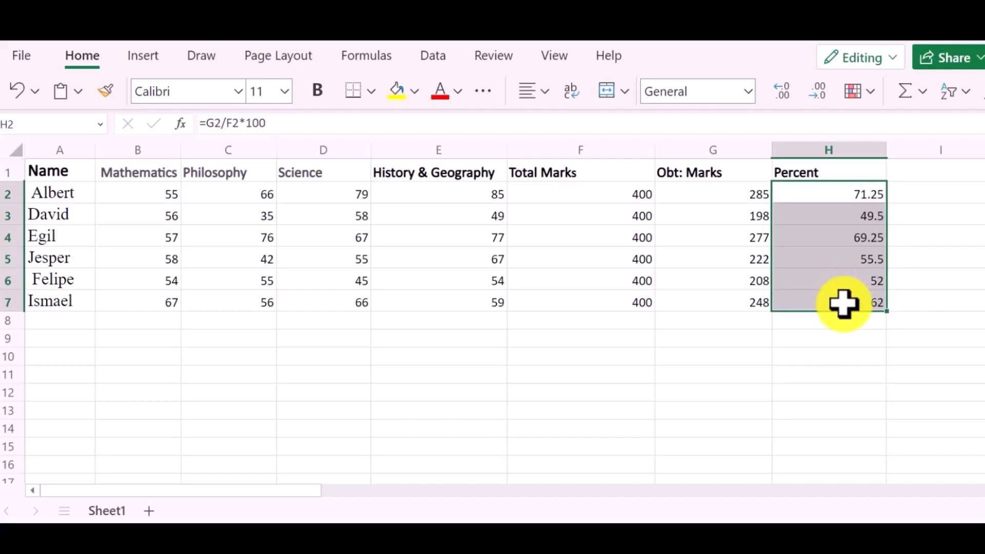
mouse_move(914, 200)
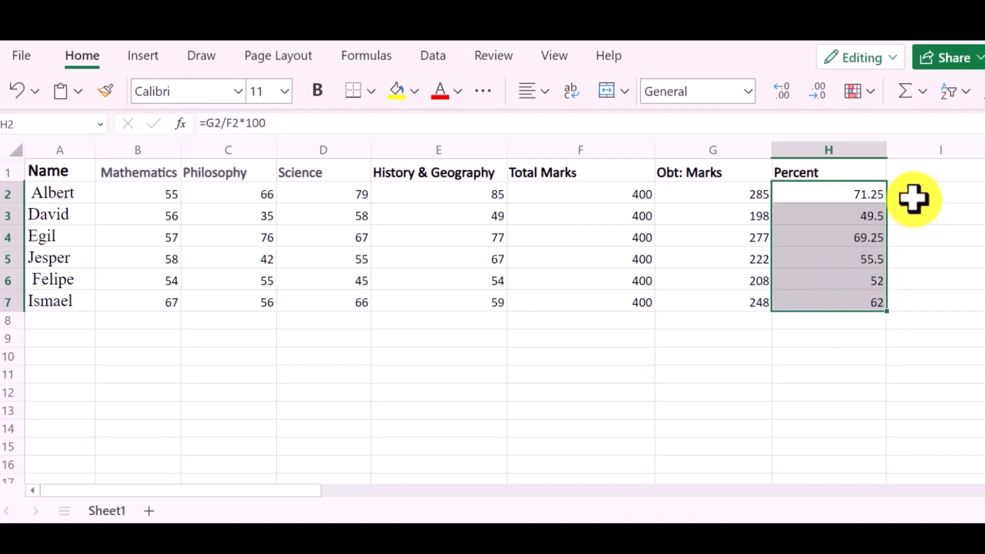